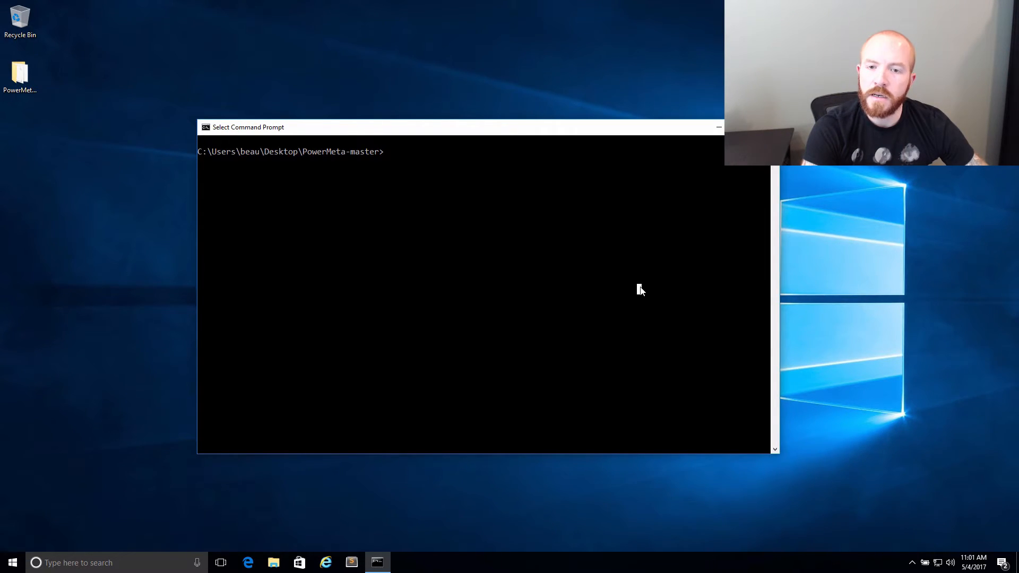
# Step: List the PowerMeta-master folder and start powershell.exe with script execution bypassed
pyautogui.write('dir')
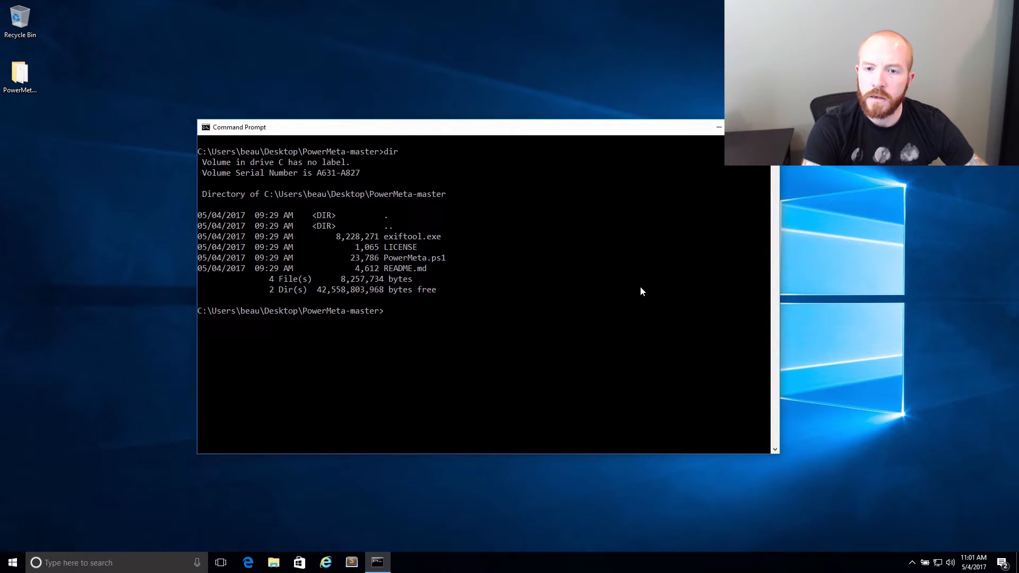
pyautogui.write('p')
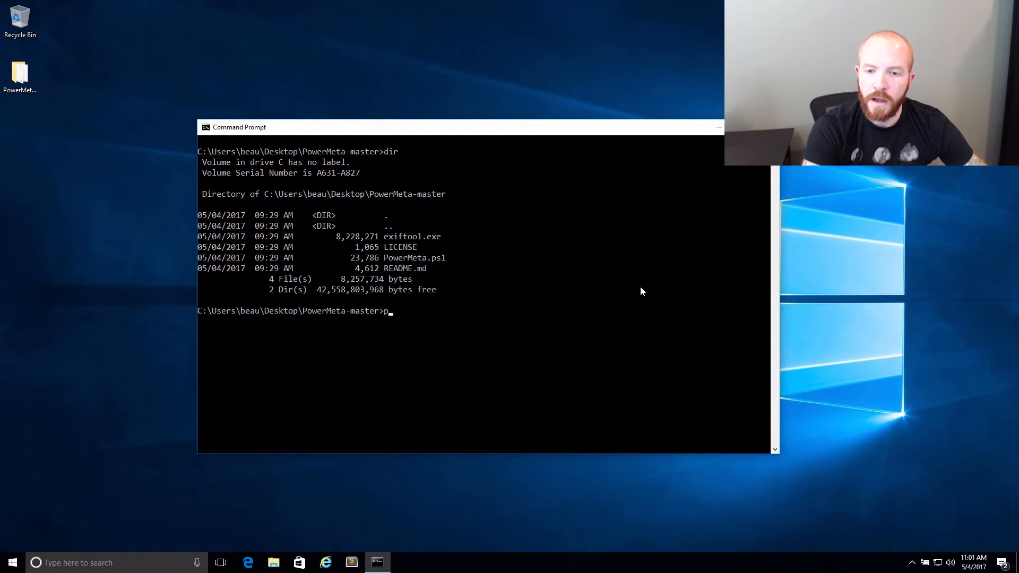
pyautogui.write('owershell.exe -exec bypass')
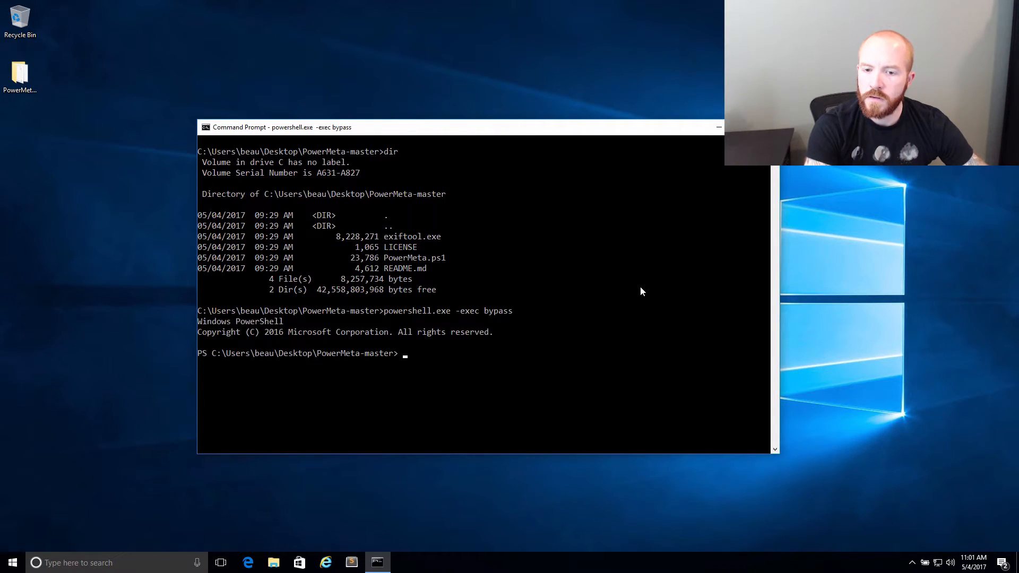
# Step: Import the PowerMeta module from .\PowerMeta.ps1
pyautogui.write('Import-module')
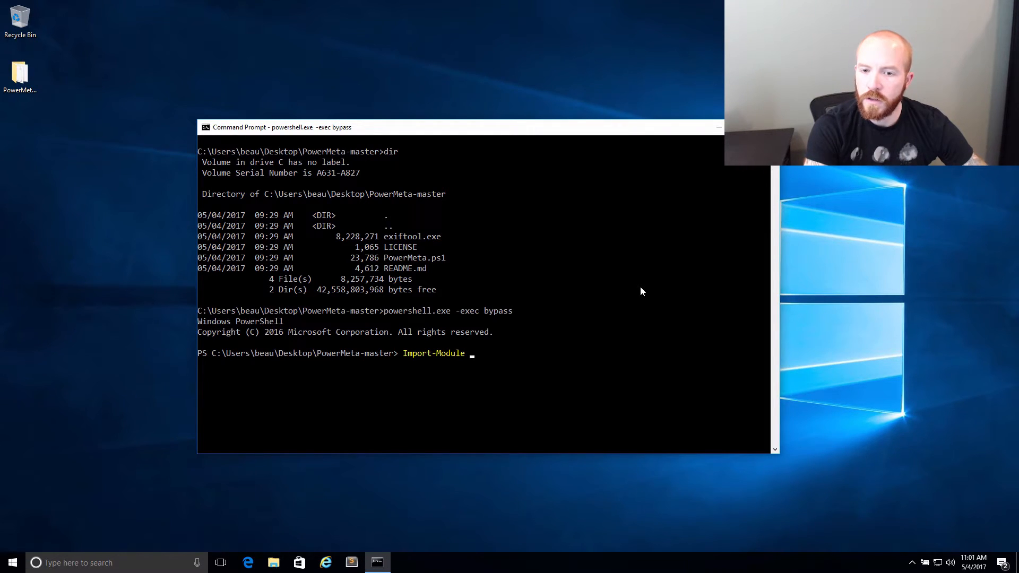
pyautogui.write('Po')
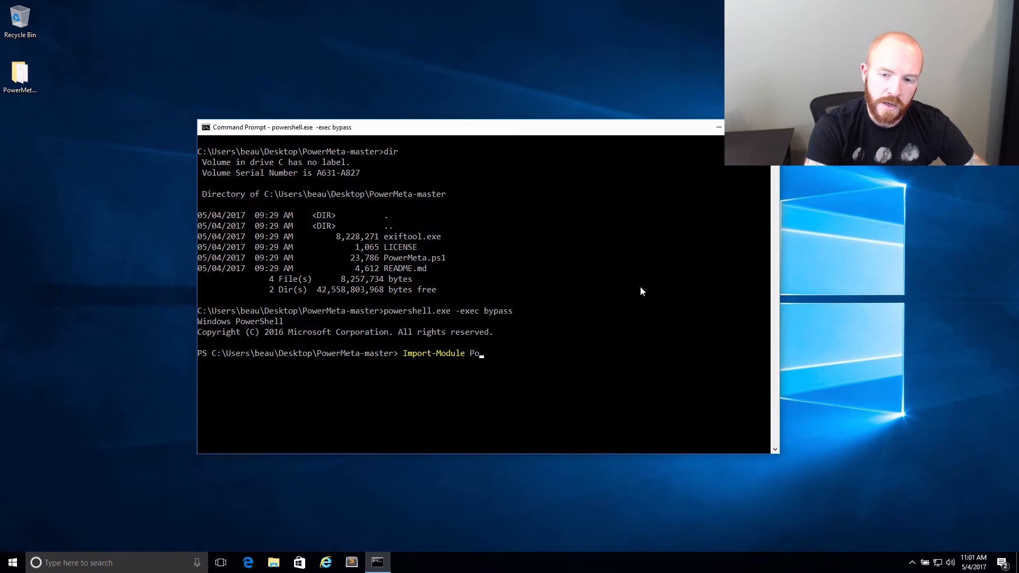
pyautogui.write('.\\PowerMeta.ps1')
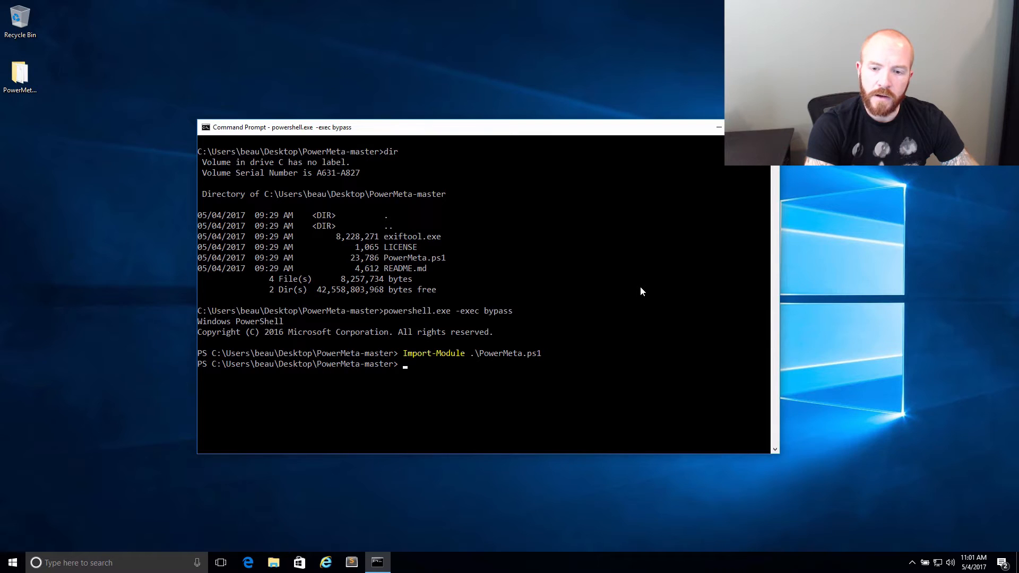
# Step: Run Get-Help Invoke-PowerMeta -Examples and scroll through the usage examples
pyautogui.write('Get-Help')
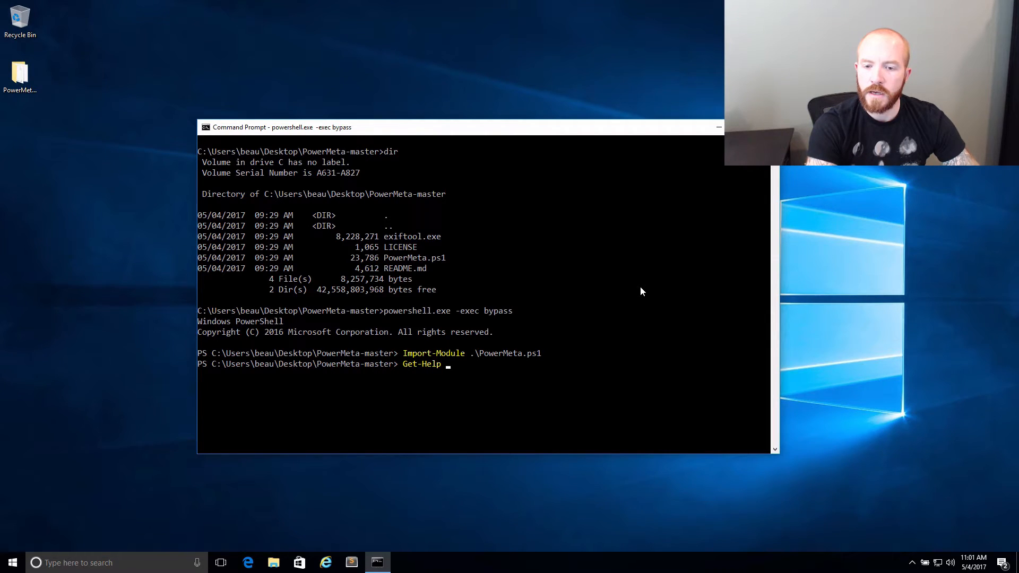
pyautogui.write('I')
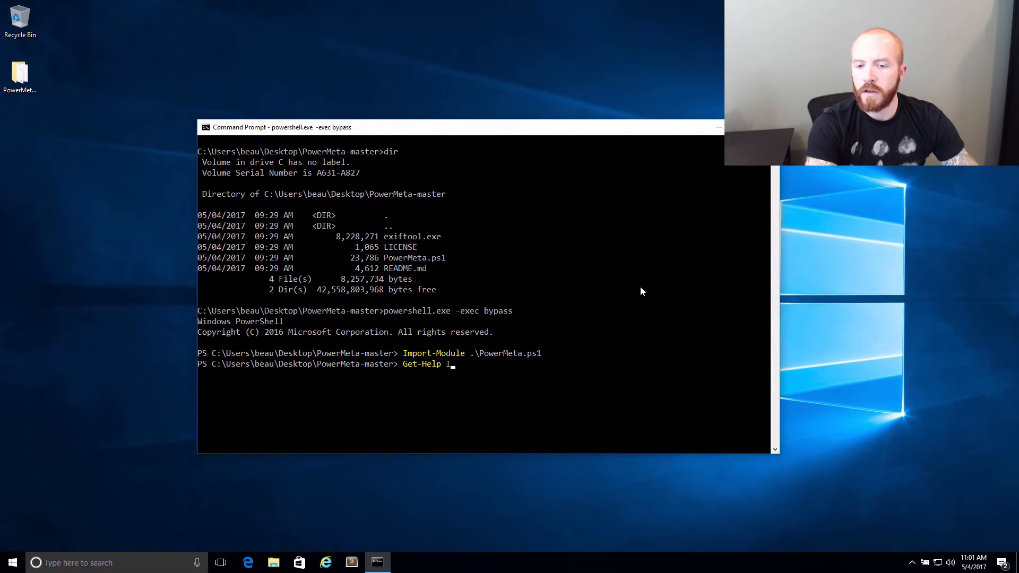
pyautogui.write('nvoke-Power')
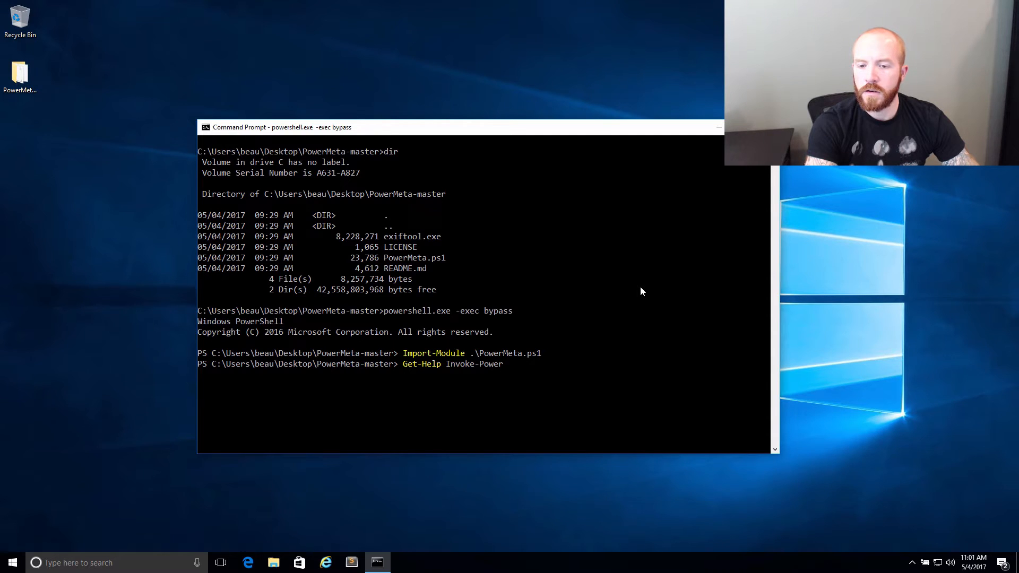
pyautogui.write('-Exam')
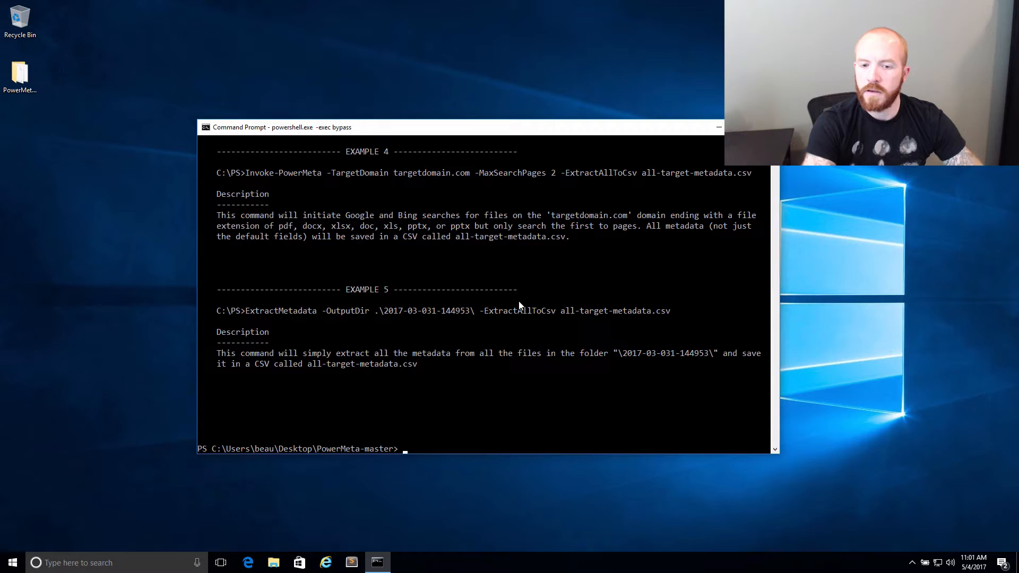
pyautogui.scroll(3)
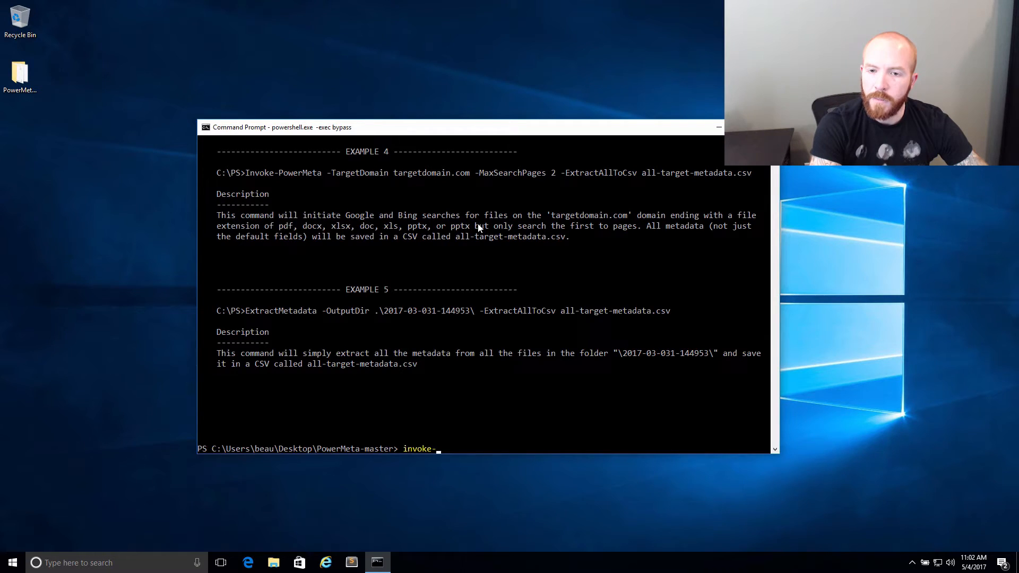
# Step: Run Invoke-PowerMeta -TargetDomain spotify.com to search Google and Bing for public files
pyautogui.press('Tab')
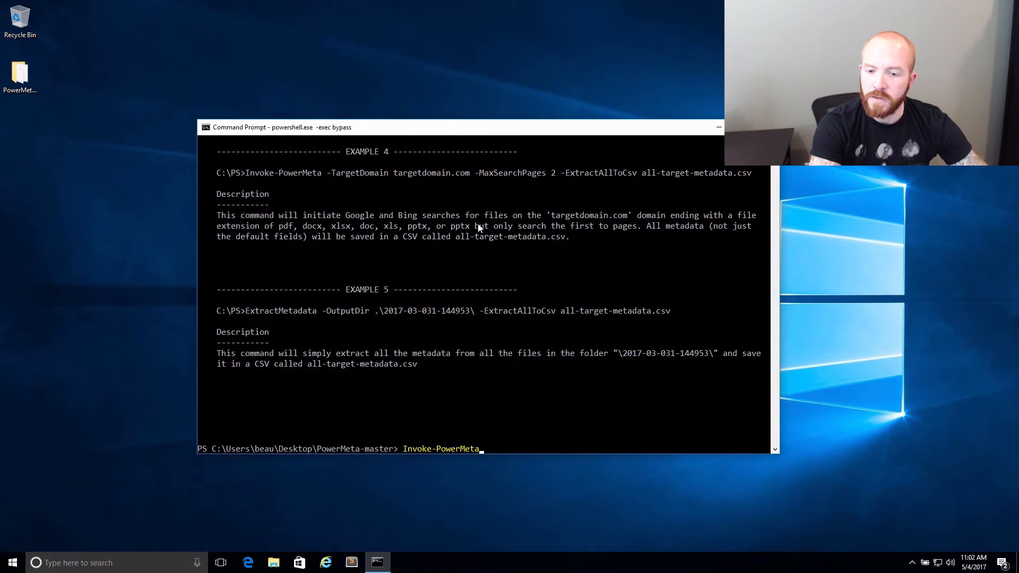
pyautogui.write('-')
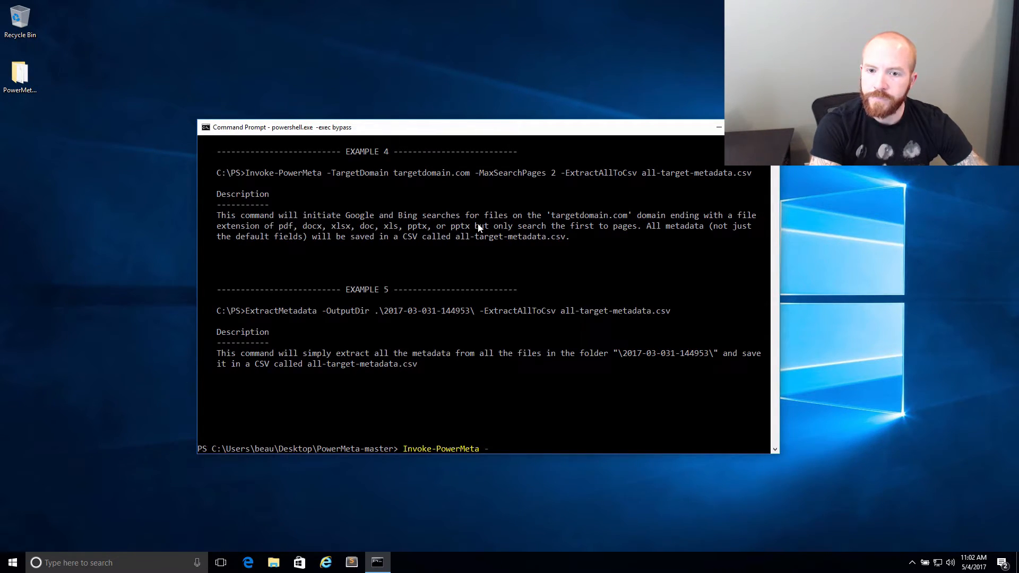
pyautogui.write('targetDomain spot')
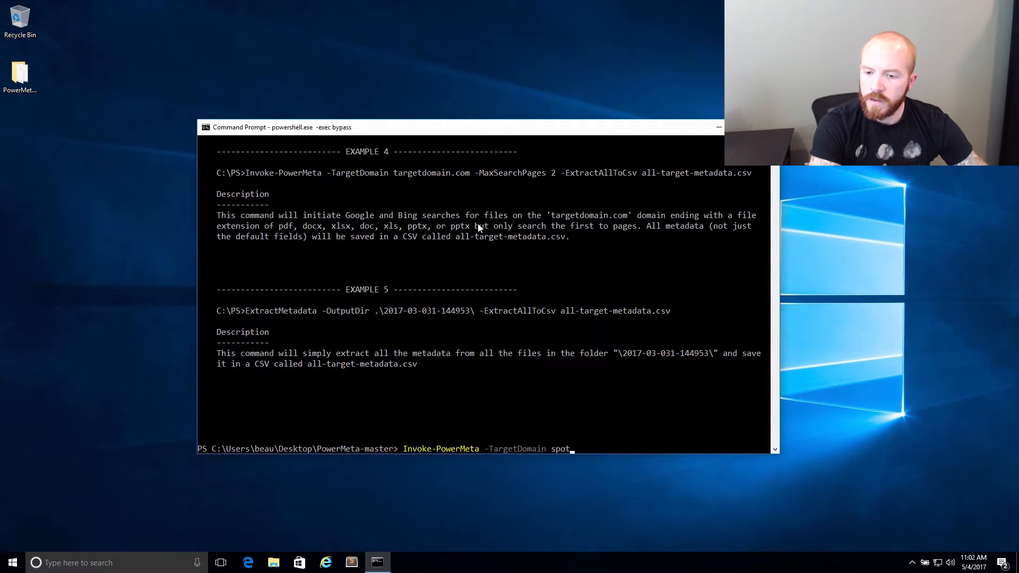
pyautogui.write('ify.com')
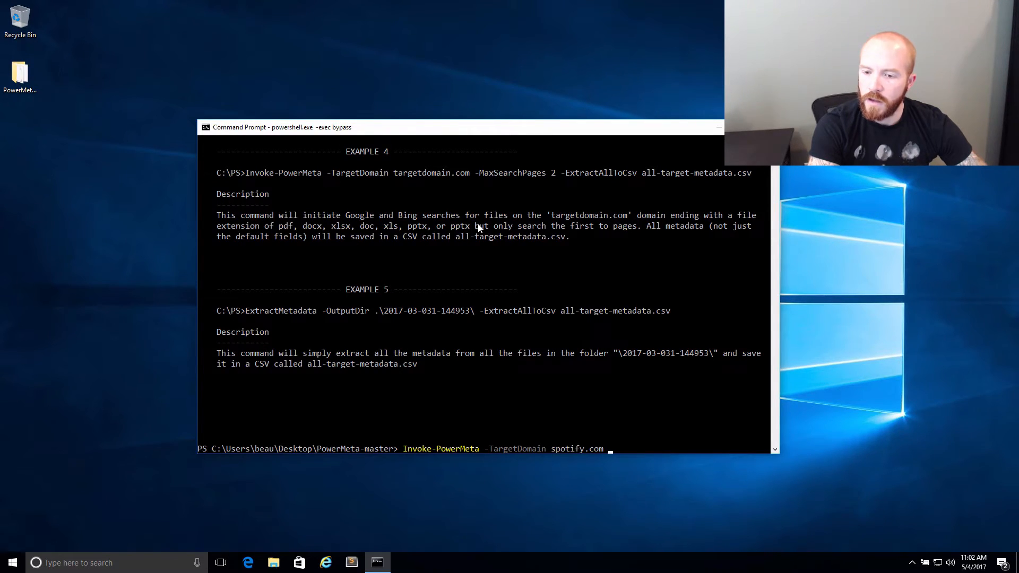
pyautogui.press('enter')
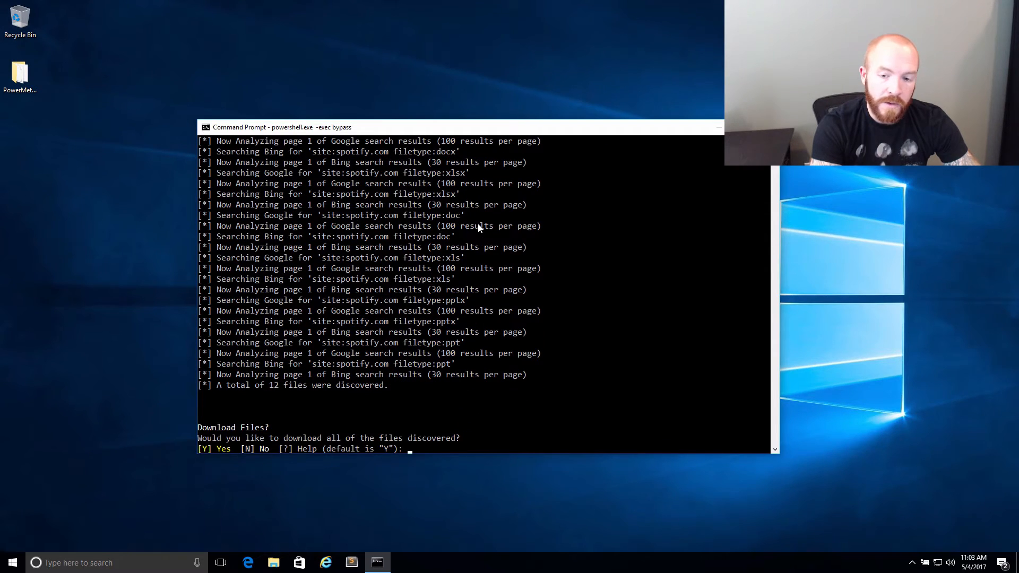
pyautogui.write('y')
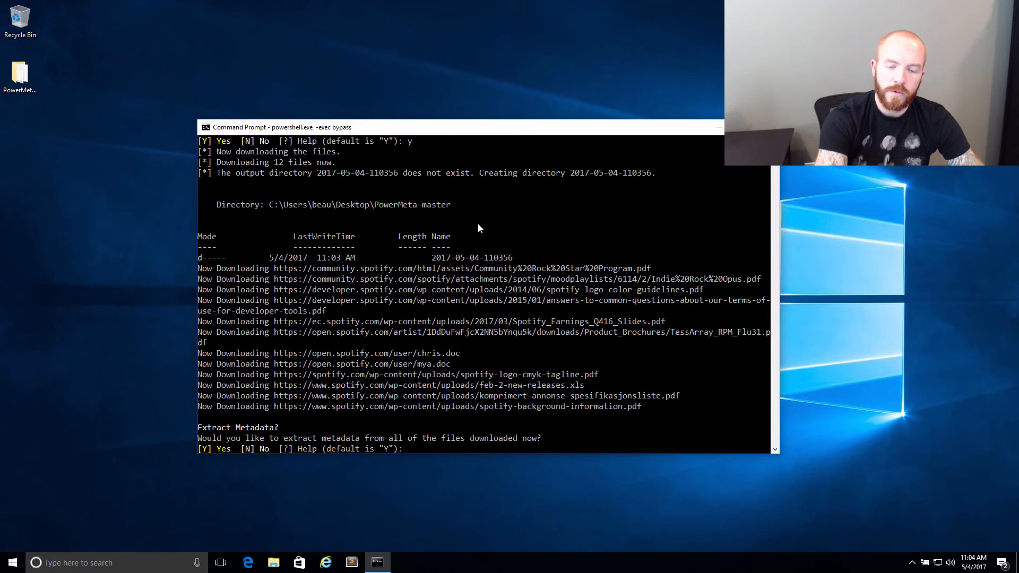
# Step: Answer y to extract metadata, listing Author and Creator values from the downloaded files
pyautogui.write('y')
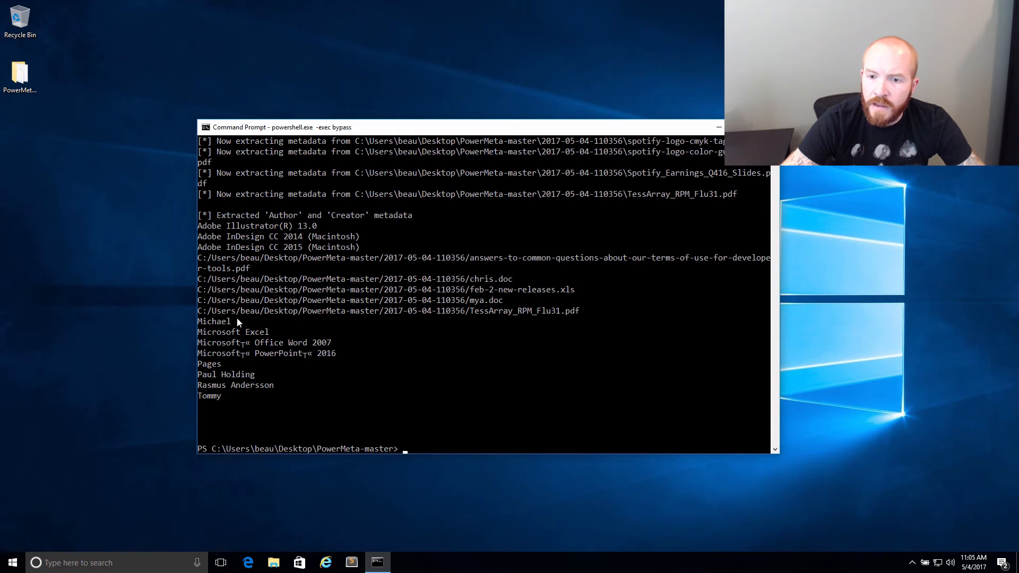
pyautogui.moveTo(266, 385)
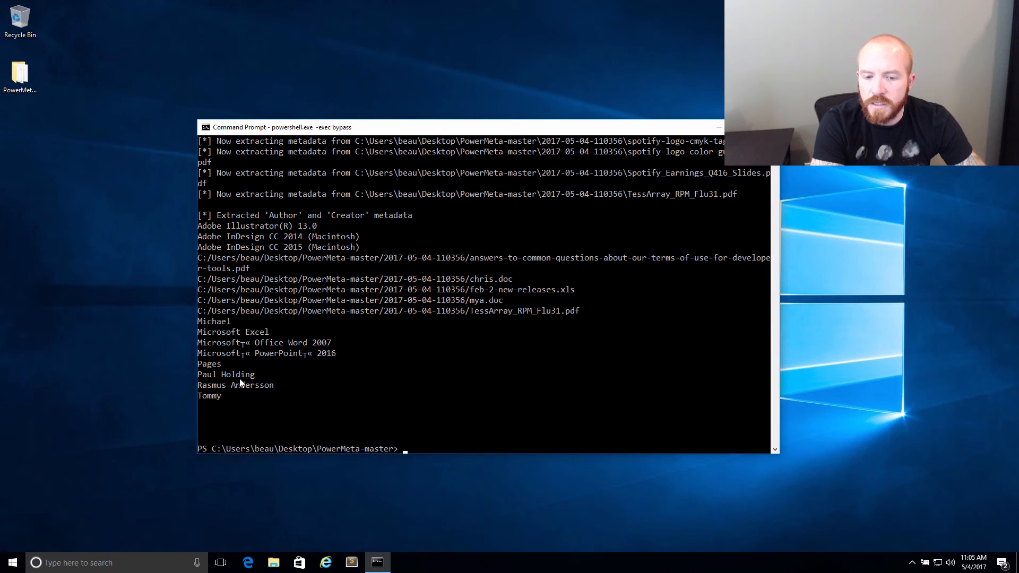
pyautogui.write('extrac32.exe')
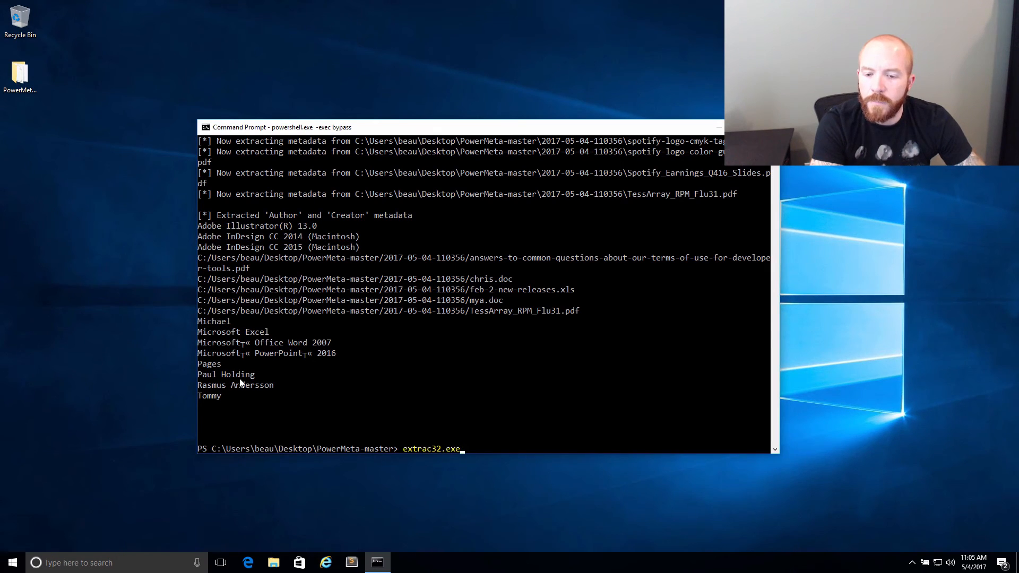
pyautogui.write('ExtractMetadata')
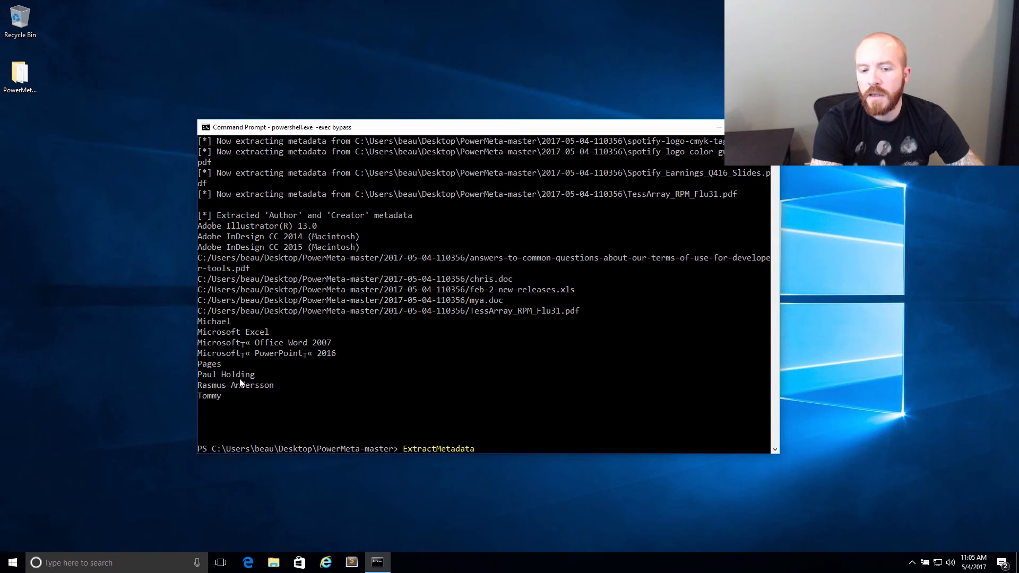
pyautogui.write('.\\2017-05-04-110356\\')
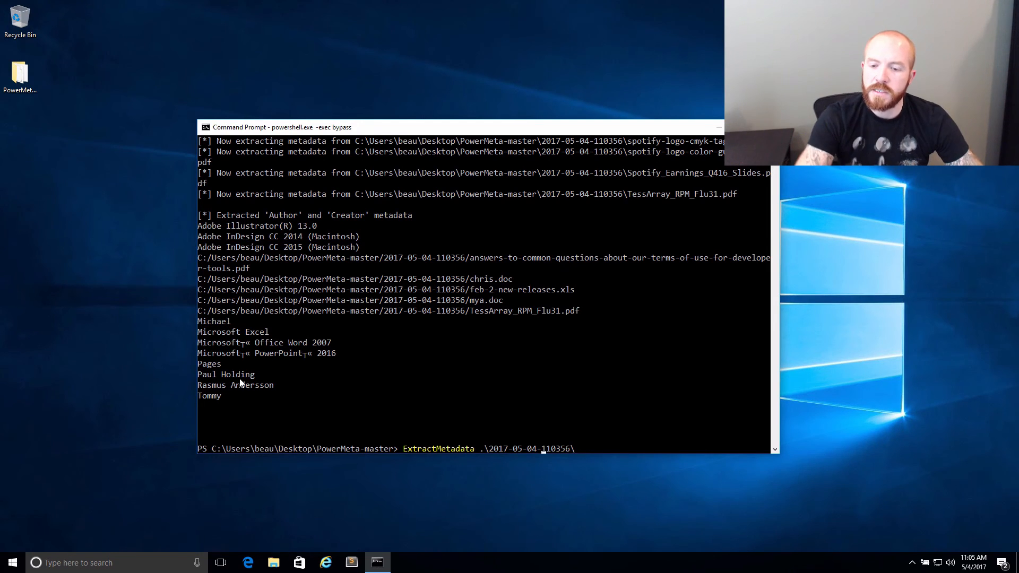
pyautogui.write('-')
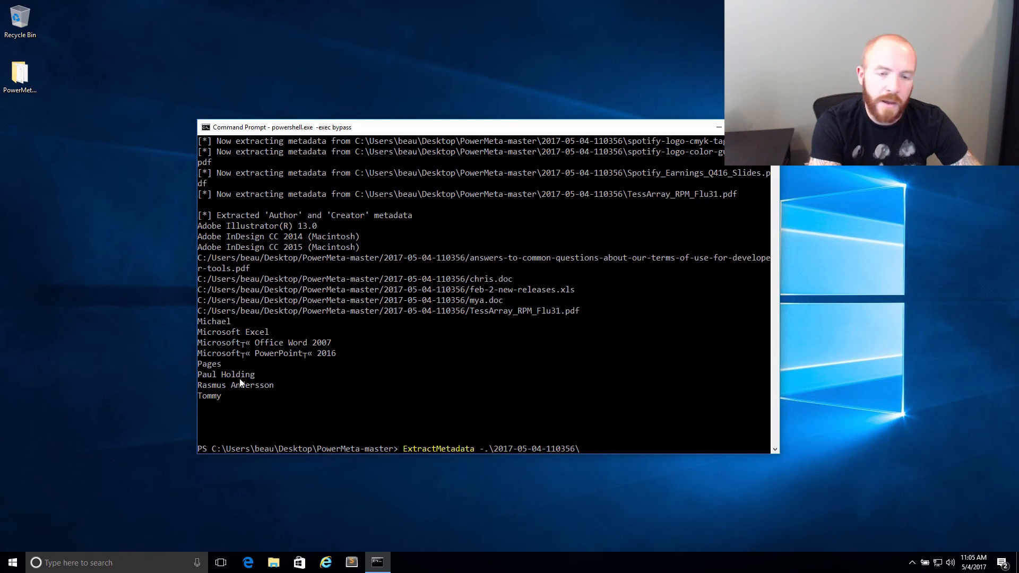
pyautogui.write('-o')
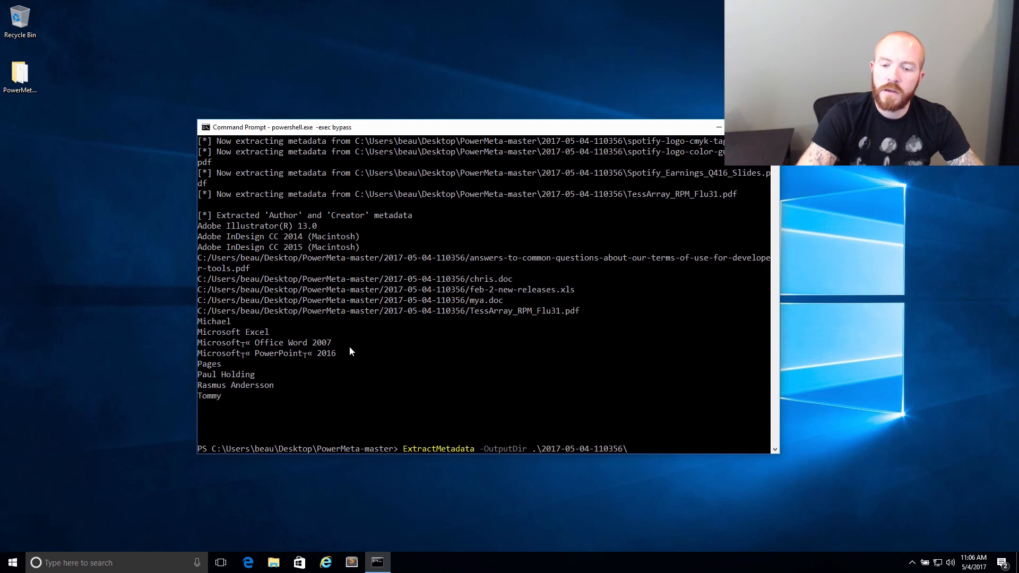
pyautogui.write('-Ex')
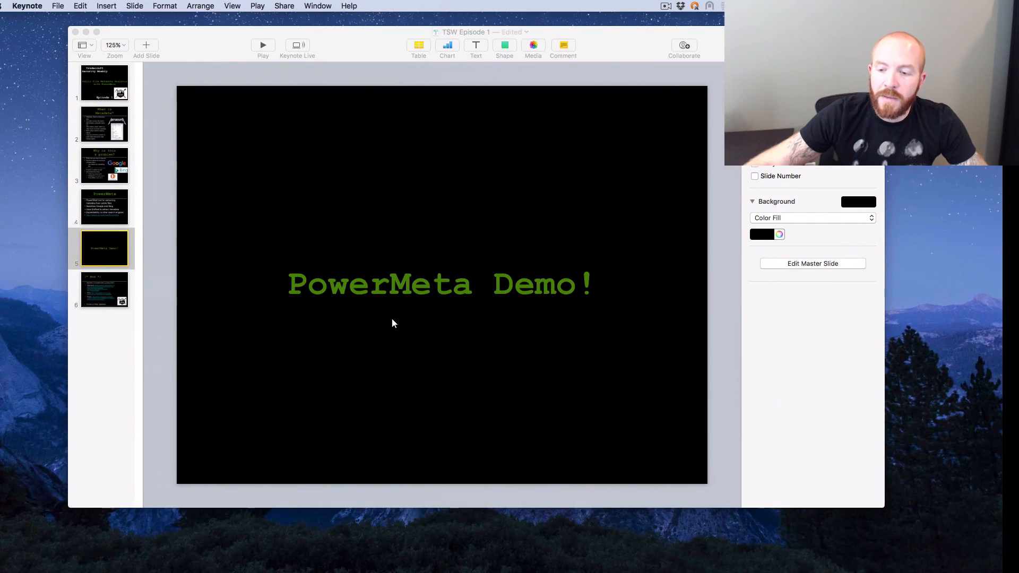
pyautogui.click(104, 290)
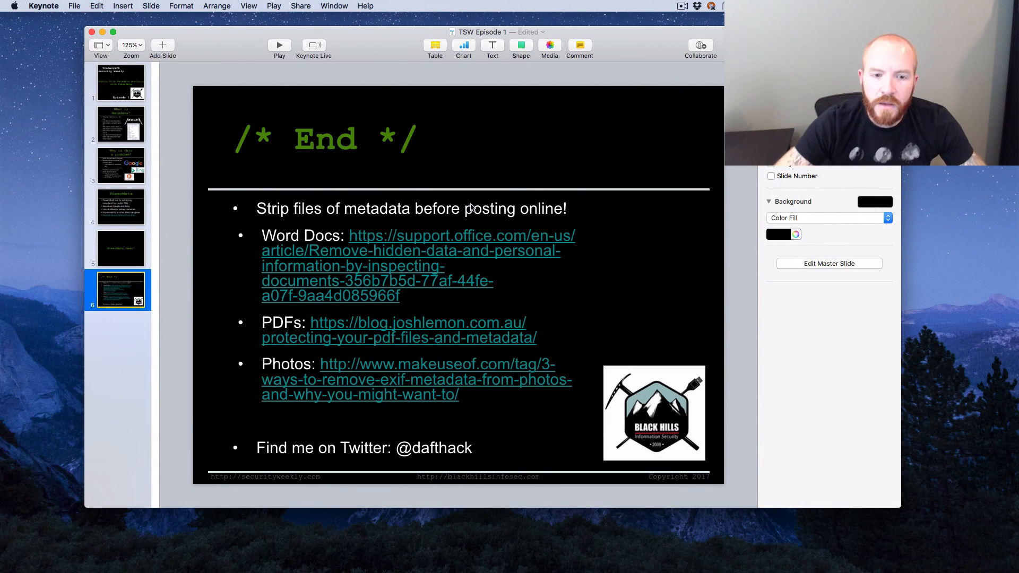